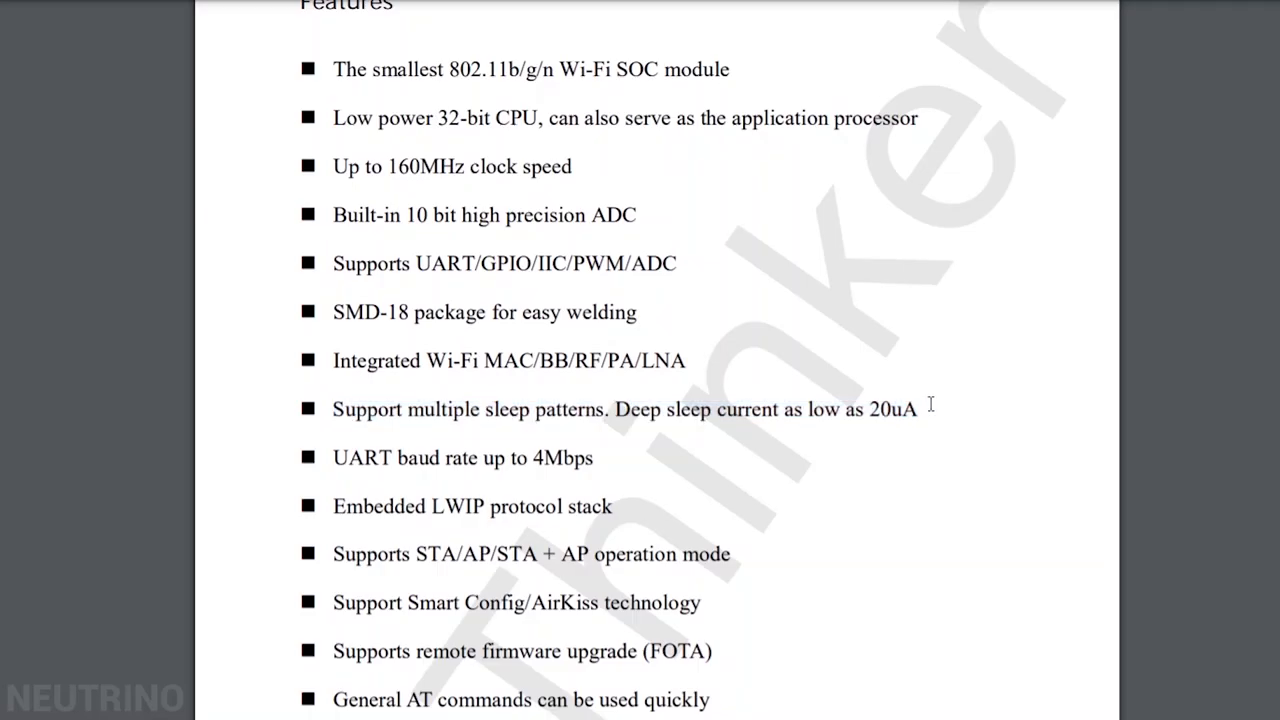
- Select the first Feather description paragraph from its start to the paragraph's end
double_click(894, 408)
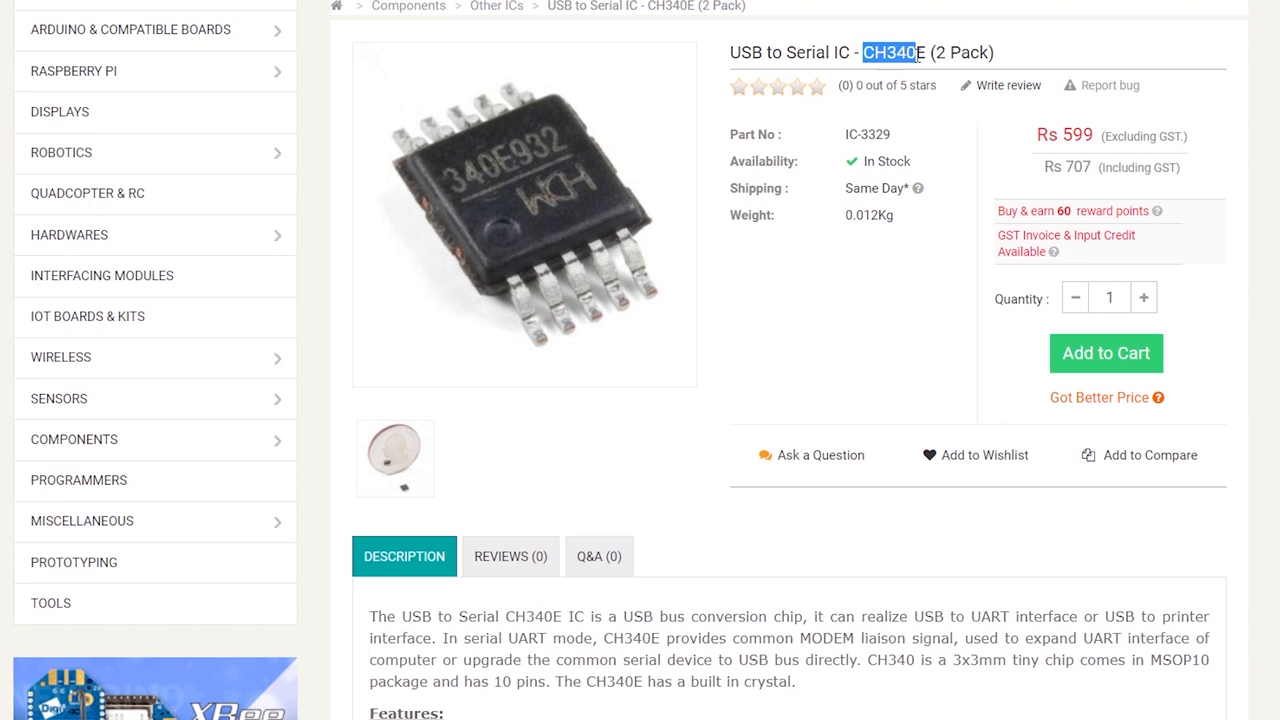
mouse_move(904, 122)
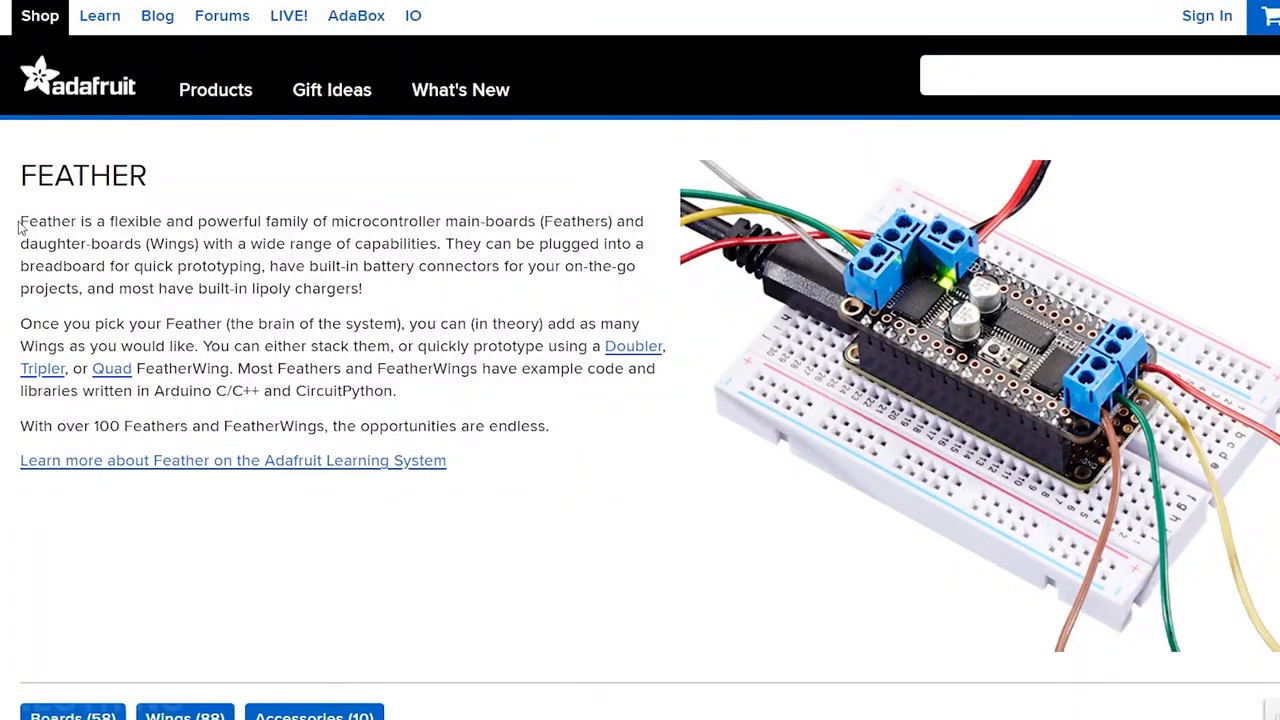
drag(20, 220, 404, 220)
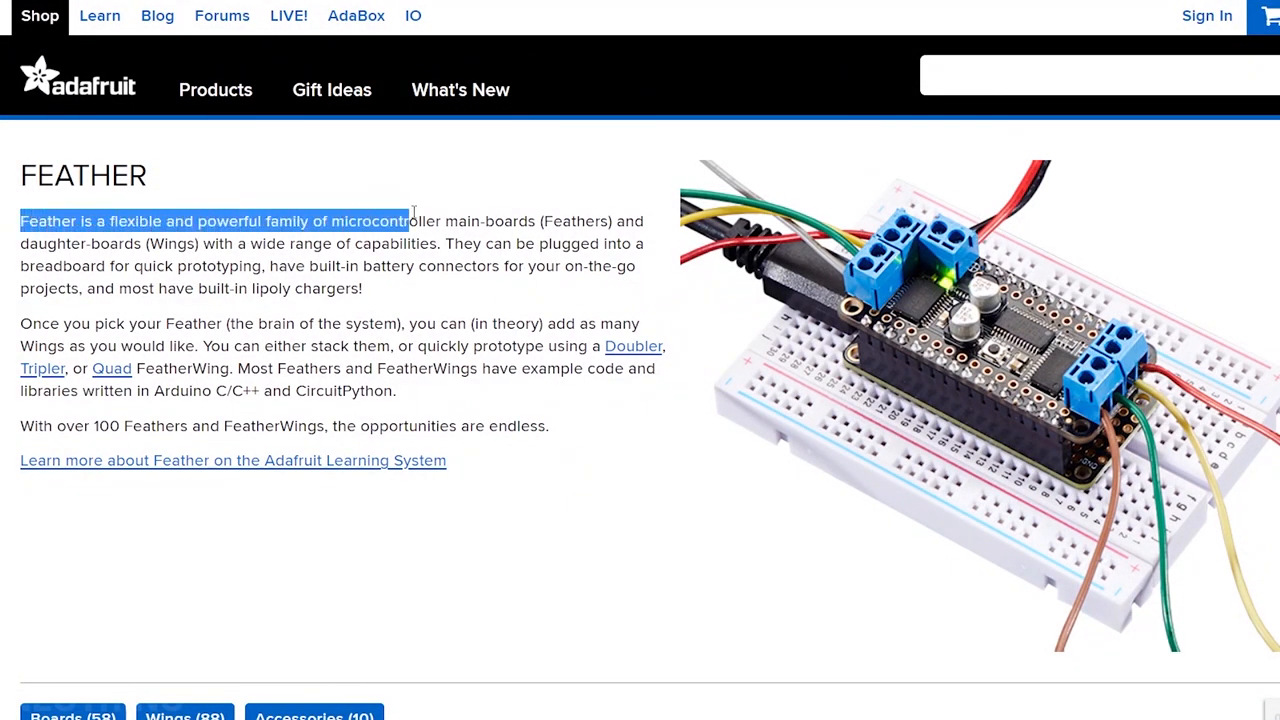
drag(406, 220, 448, 244)
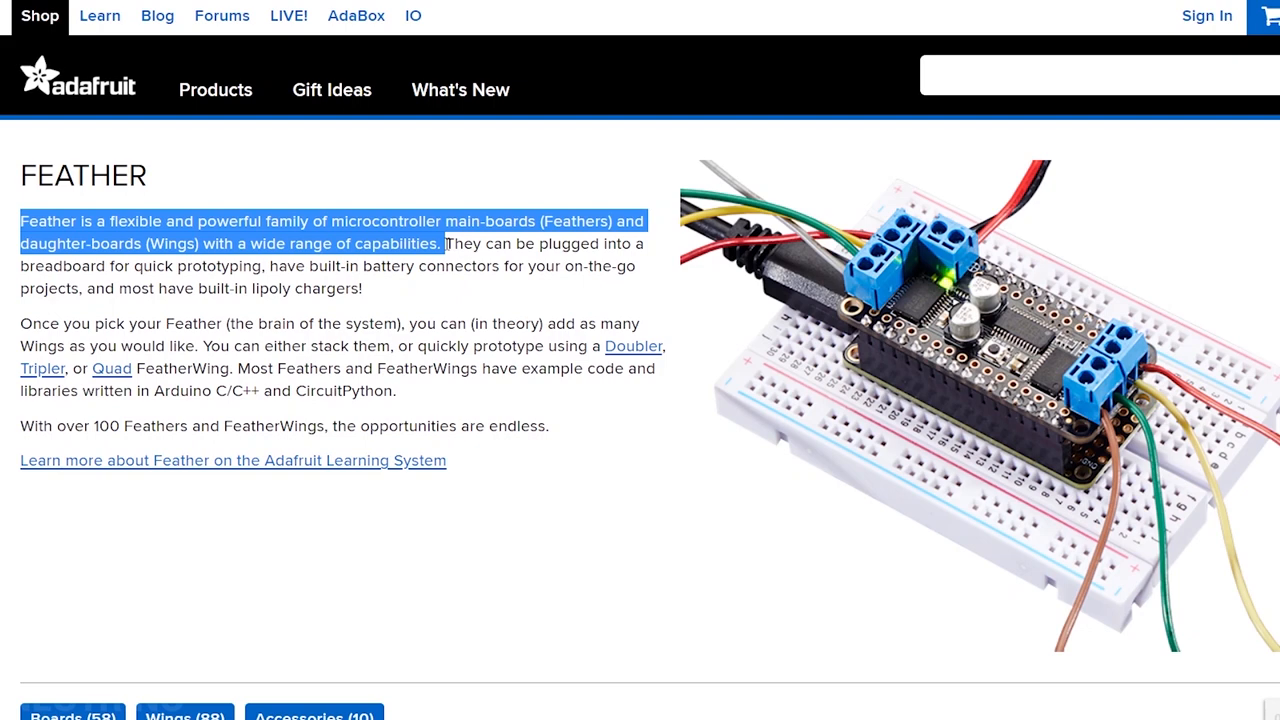
drag(444, 244, 364, 288)
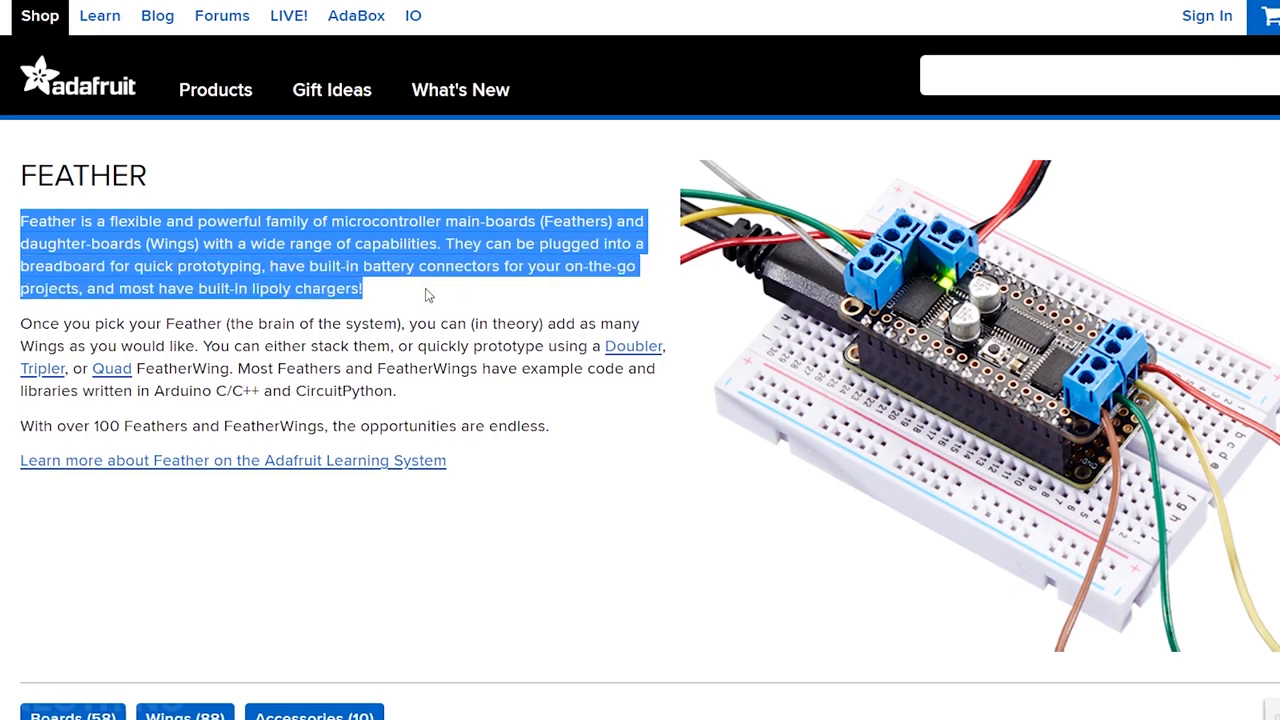
mouse_move(452, 304)
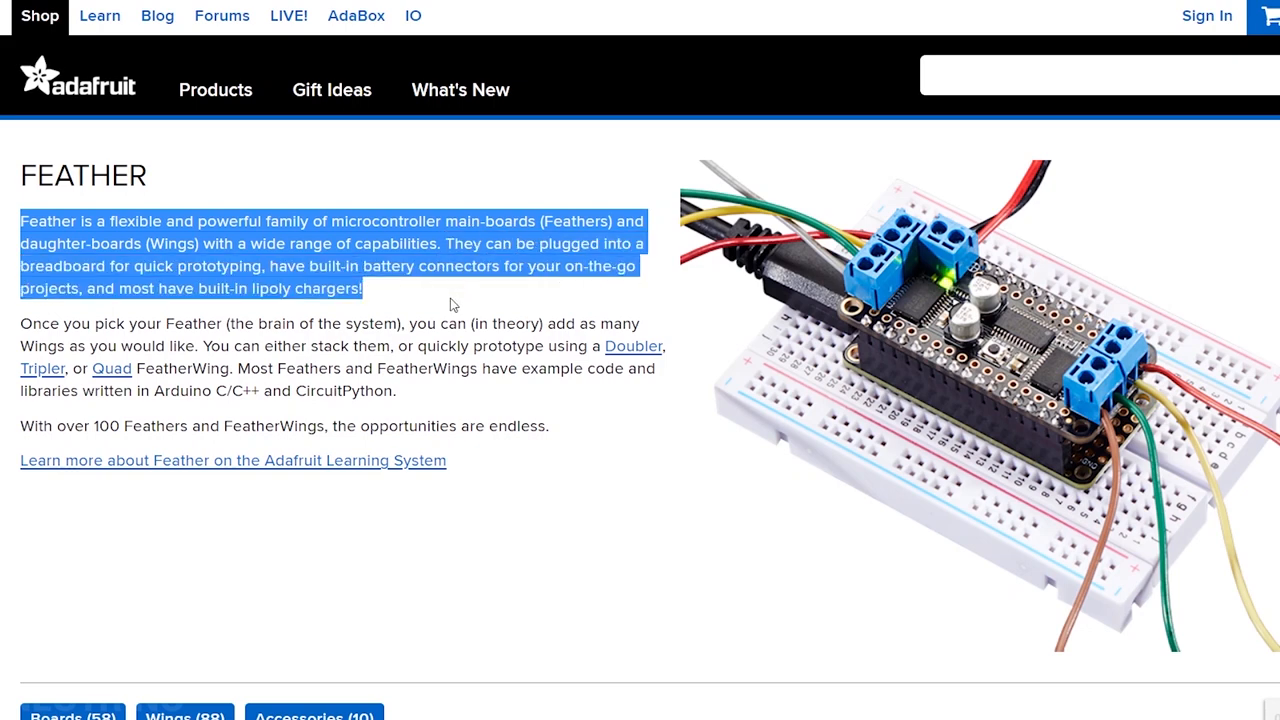
scroll(down, 3)
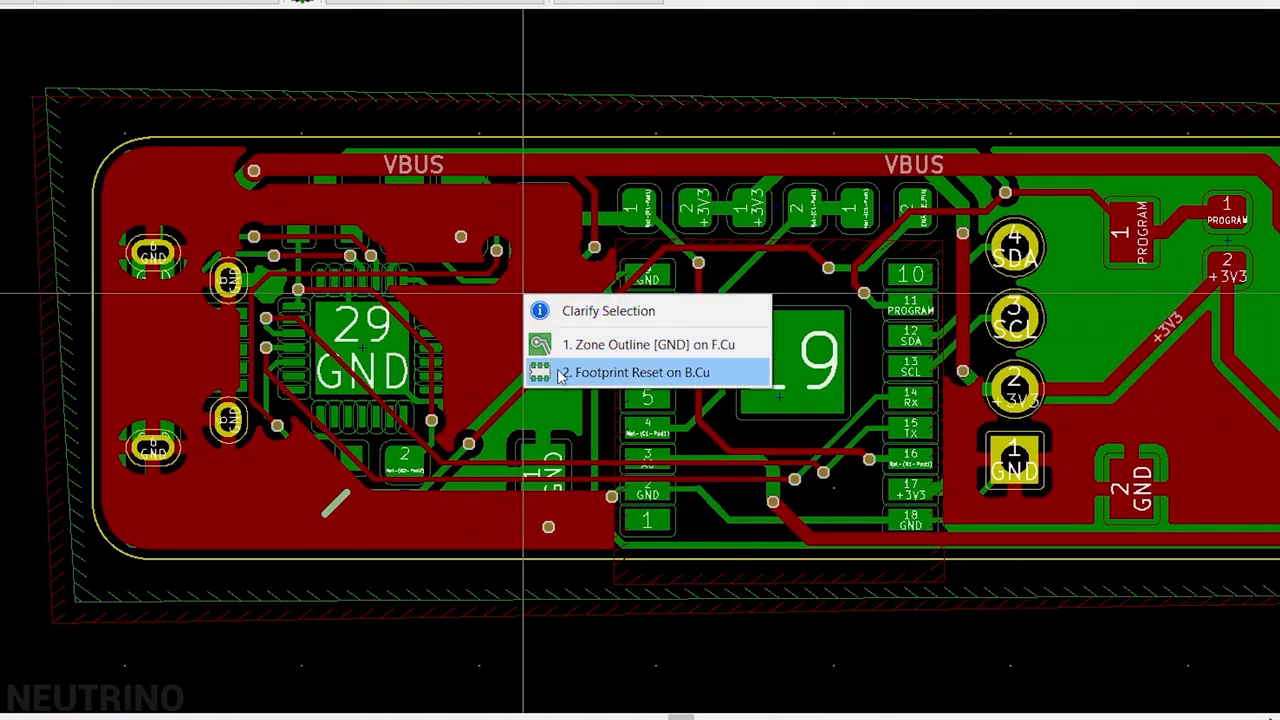
- Choose 'Footprint Reset on B.Cu' in the Clarify Selection popup instead of the GND zone
click(632, 372)
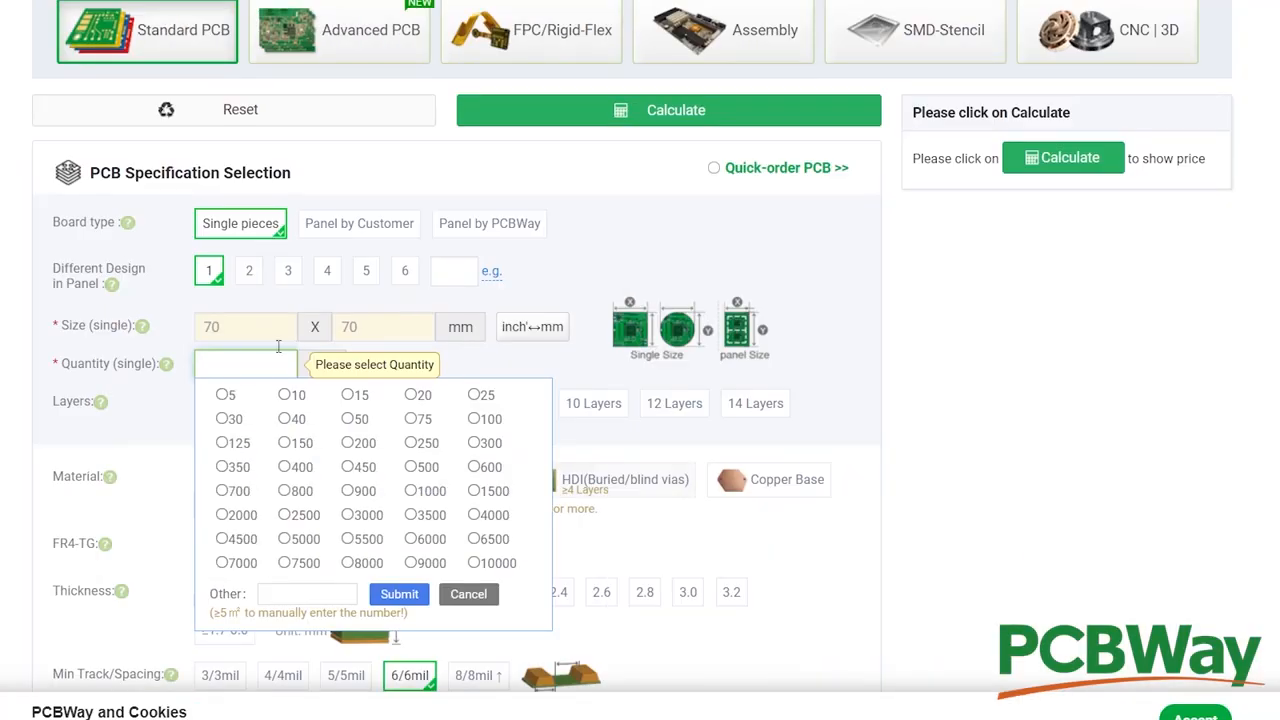
- Quote 10 boards with calculated price and build time, choosing the lead-free HASL surface finish
click(292, 394)
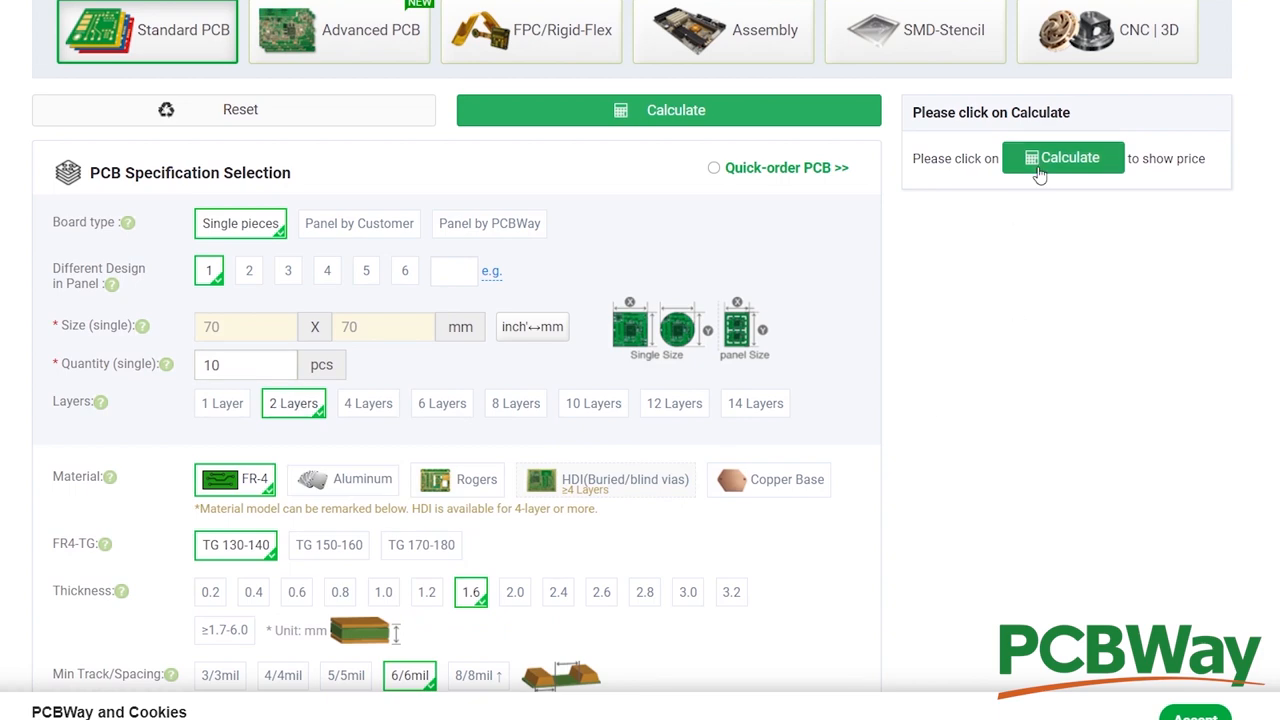
click(668, 110)
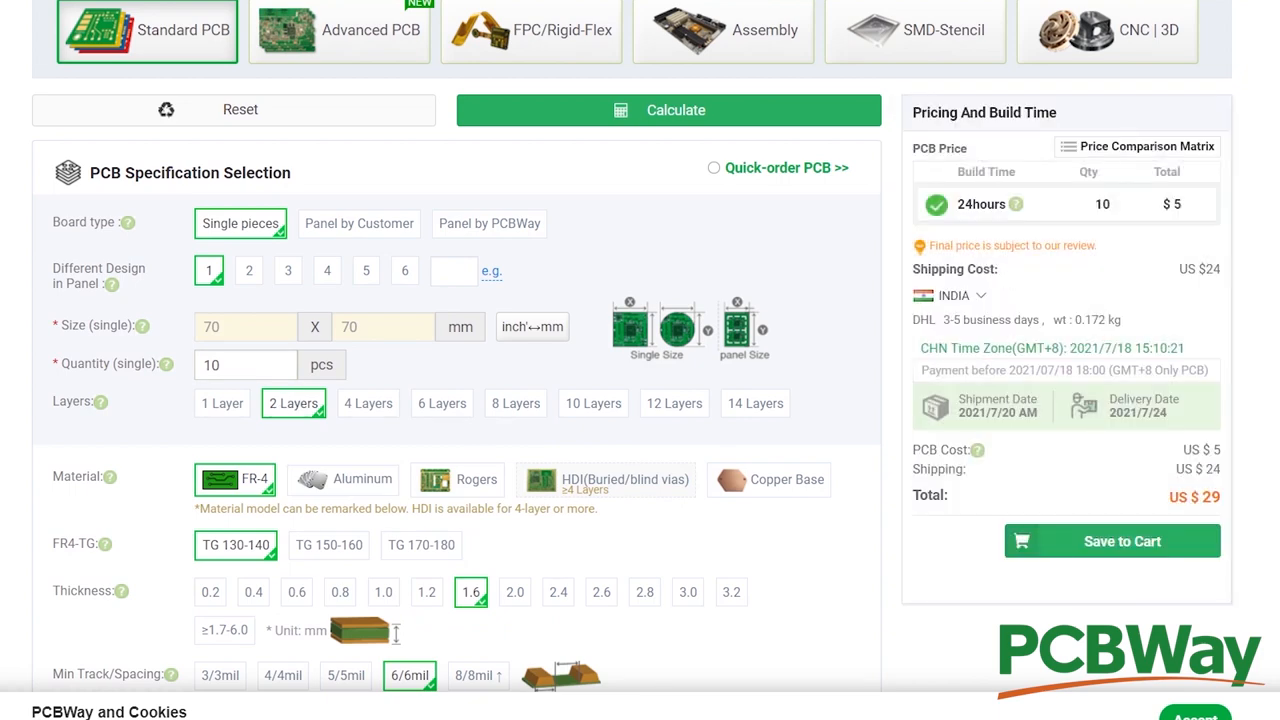
scroll(down, 3)
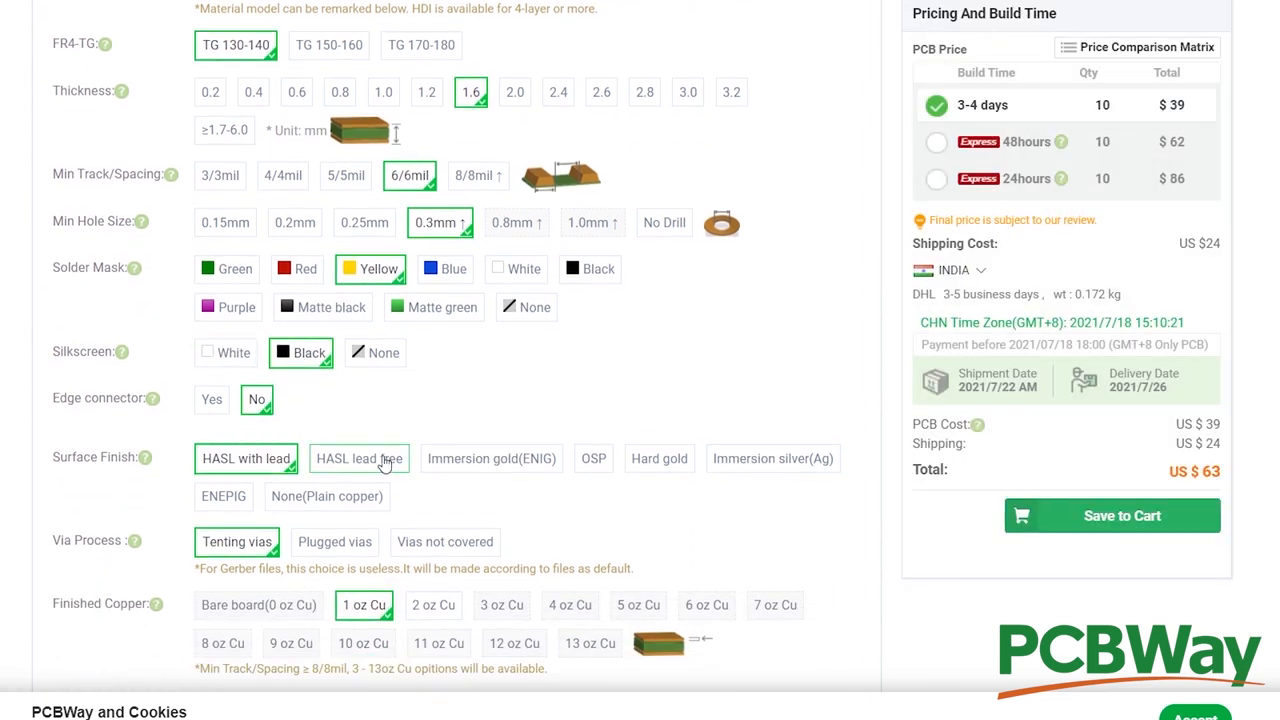
click(360, 458)
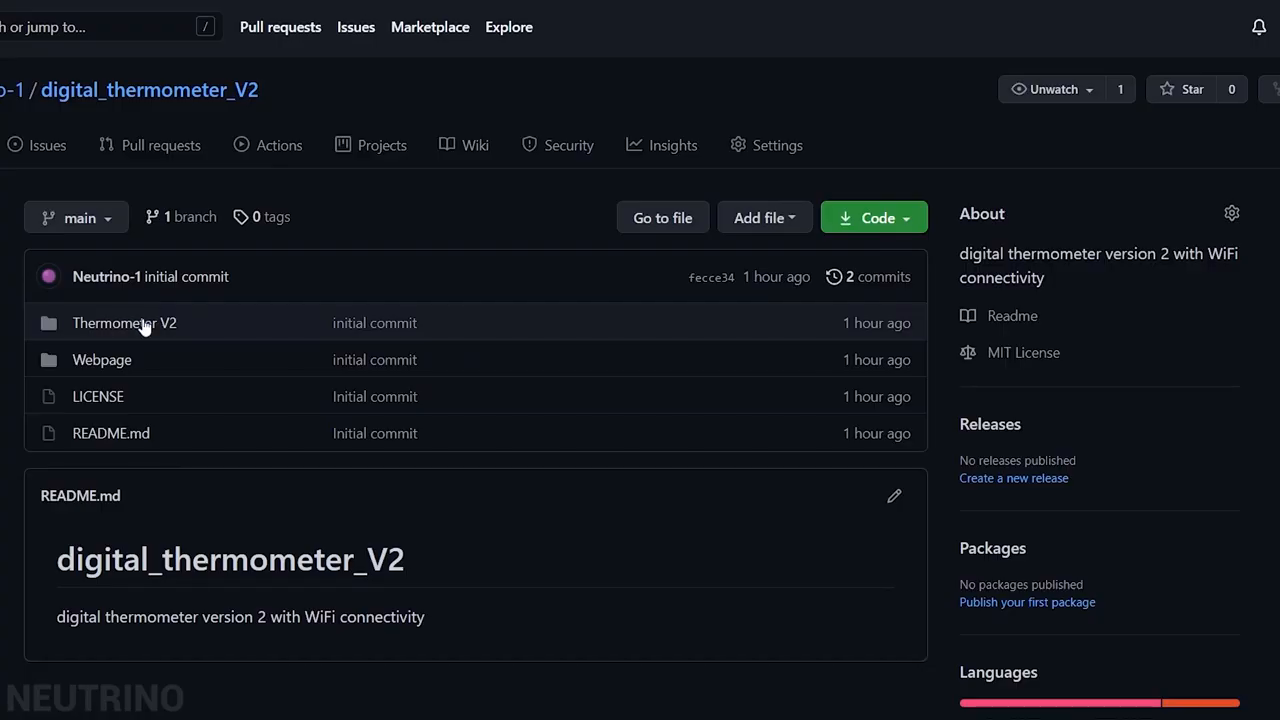
- Open Thermometer V2.ino from the Thermometer V2 folder and look through its code
click(124, 322)
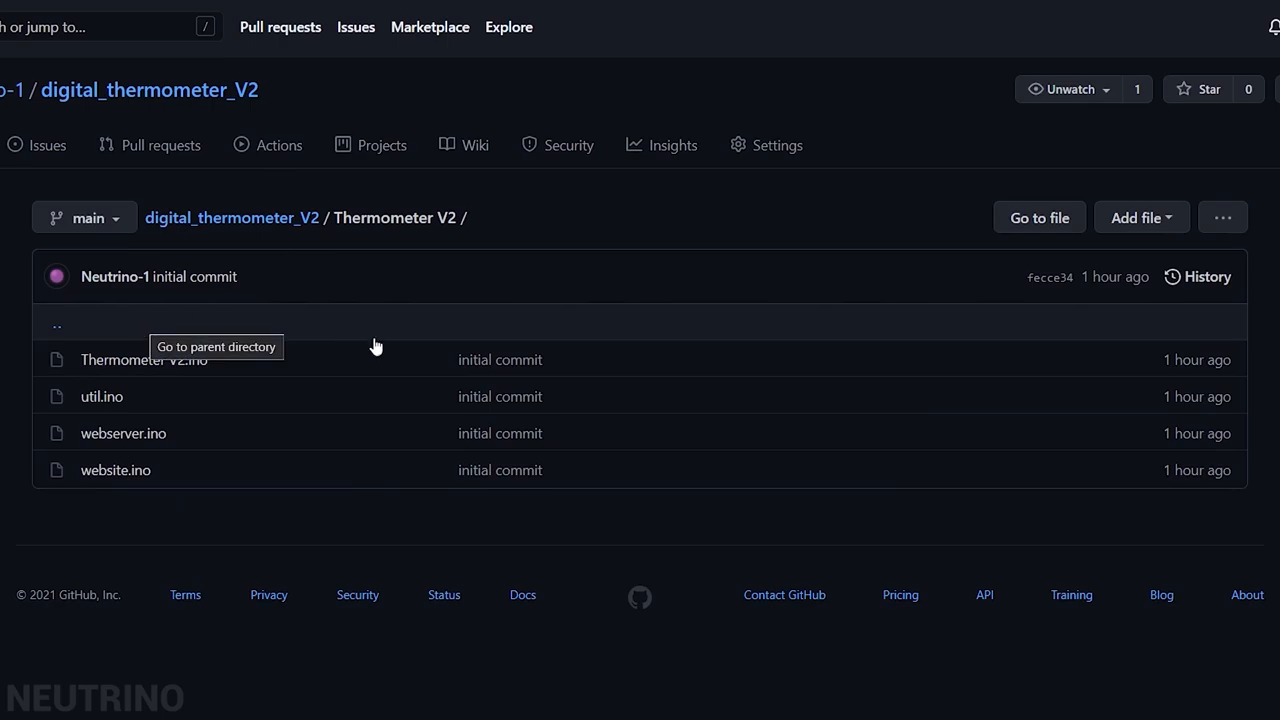
click(144, 360)
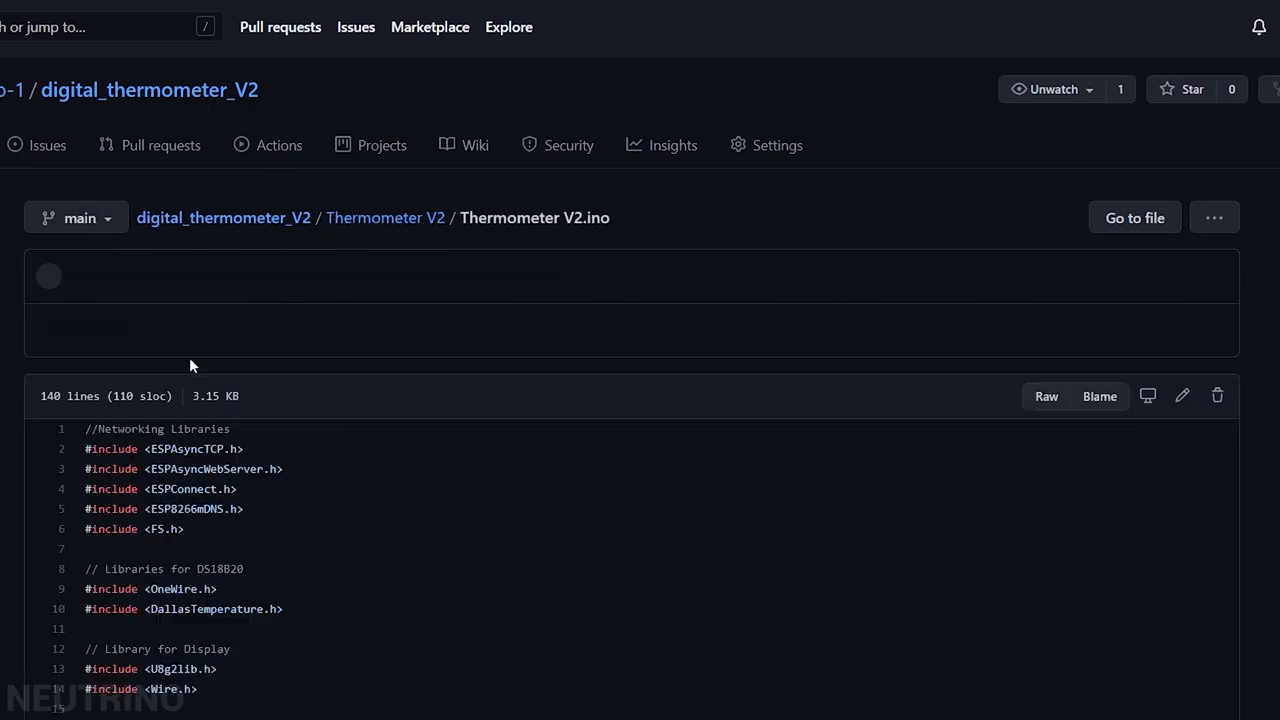
scroll(down, 3)
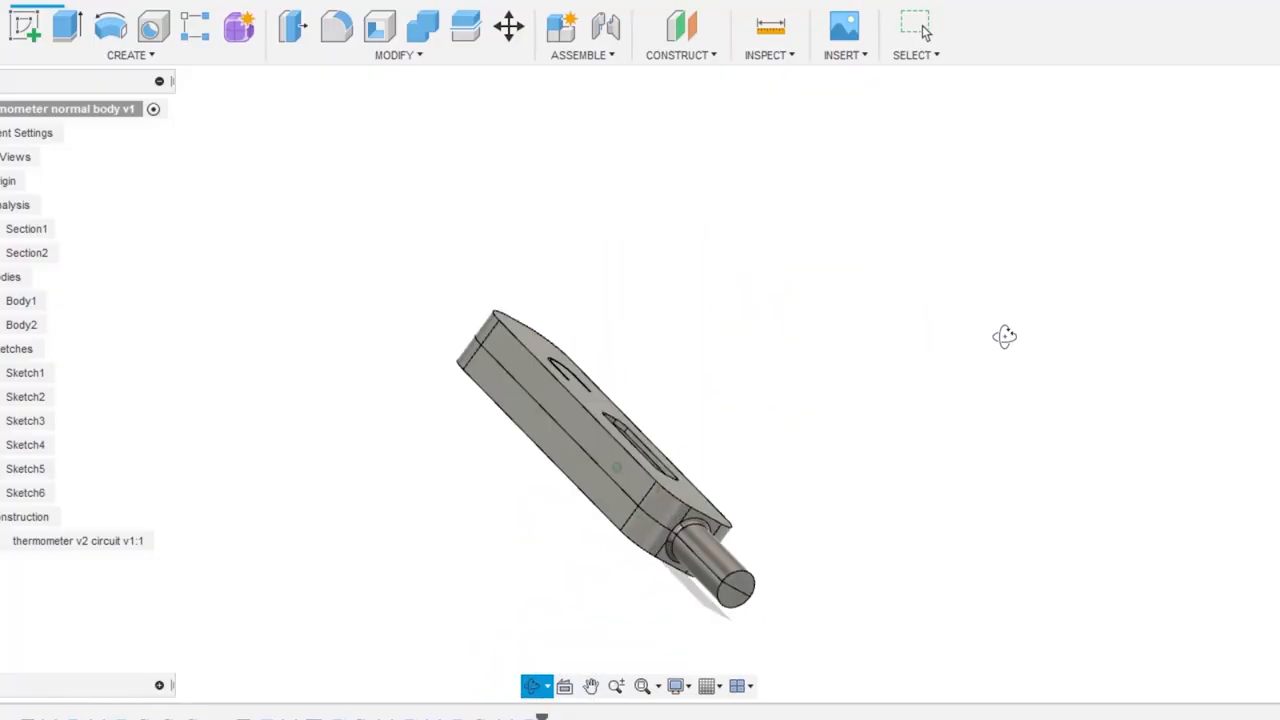
drag(1004, 336, 984, 596)
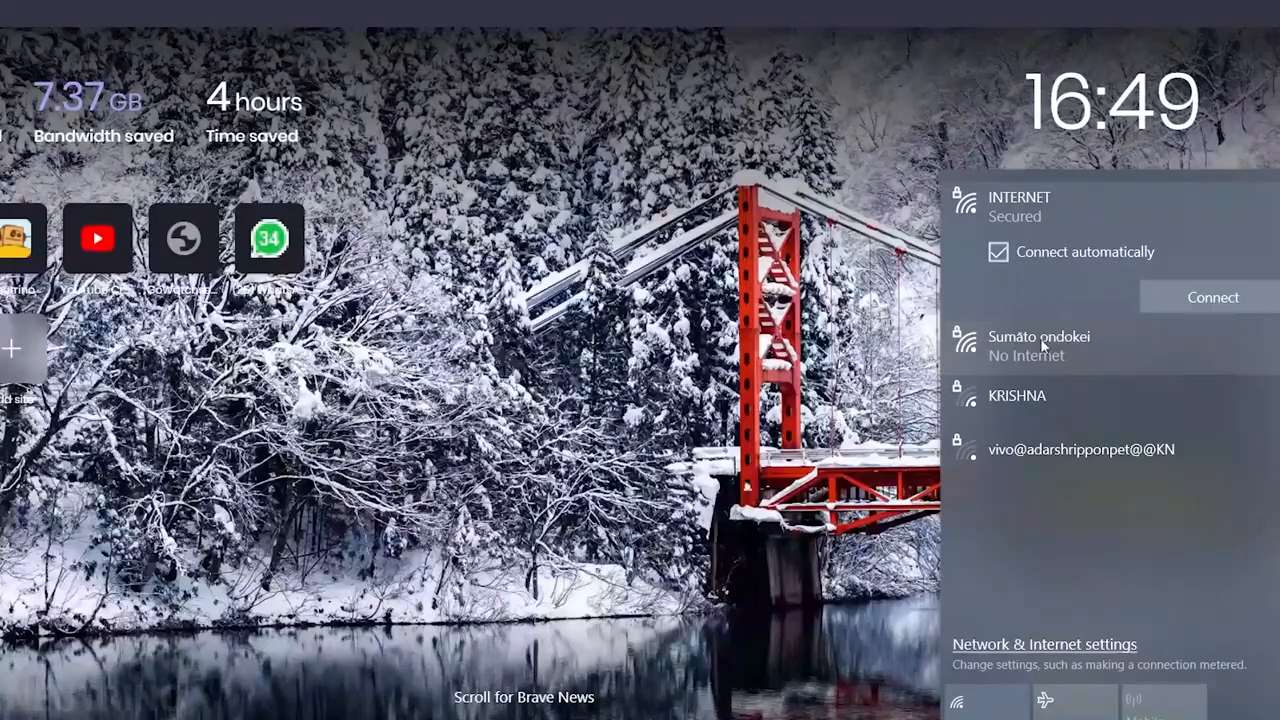
- Join the board's WiFi network and start live temperature readings on the thermometer page
click(1040, 344)
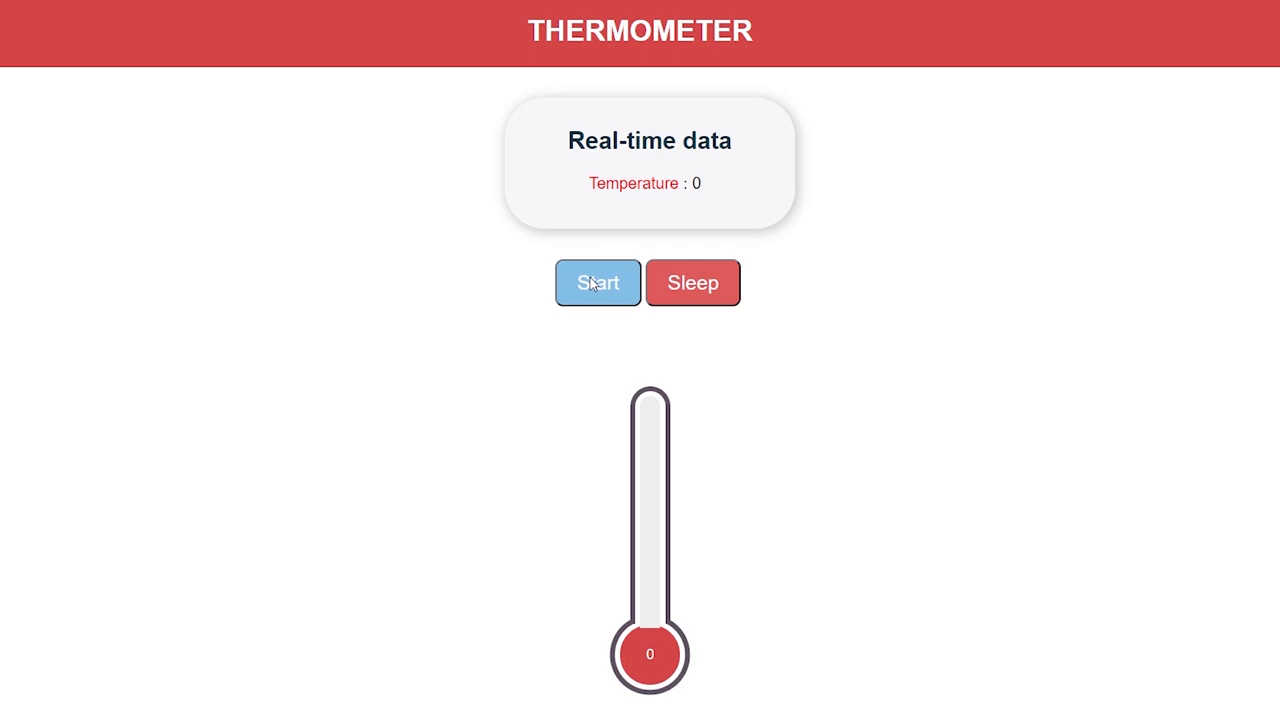
click(596, 282)
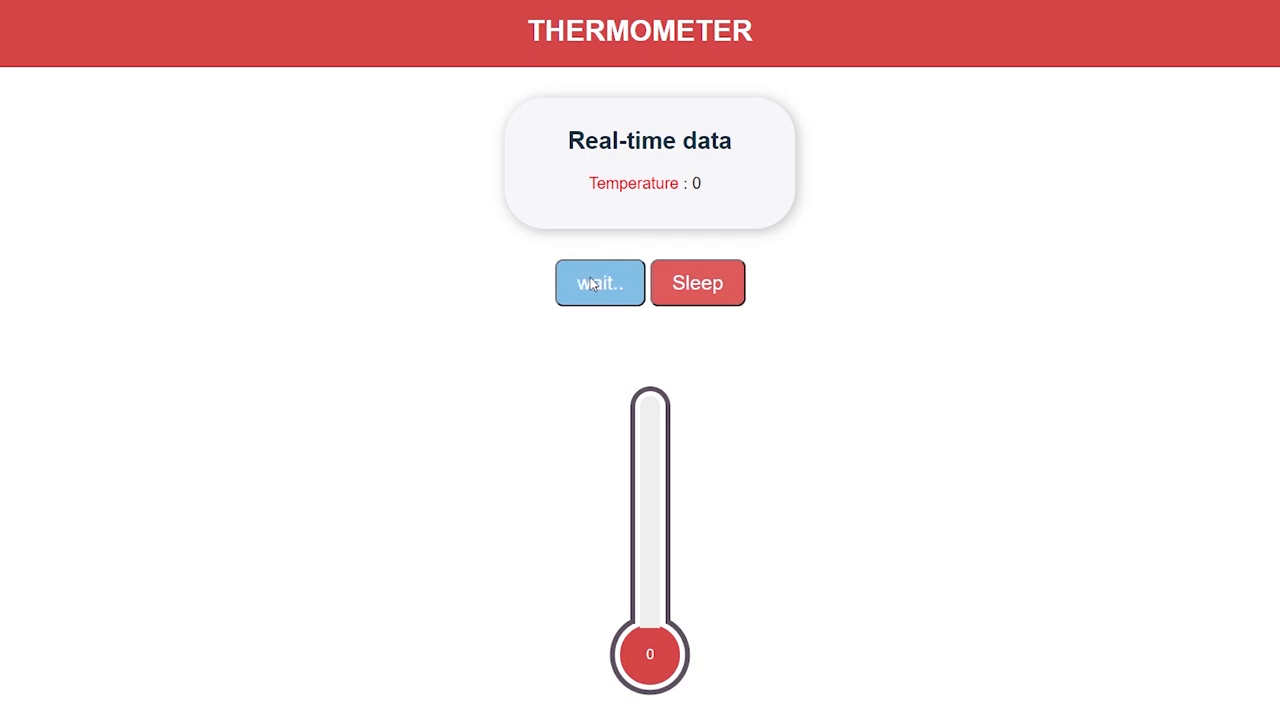